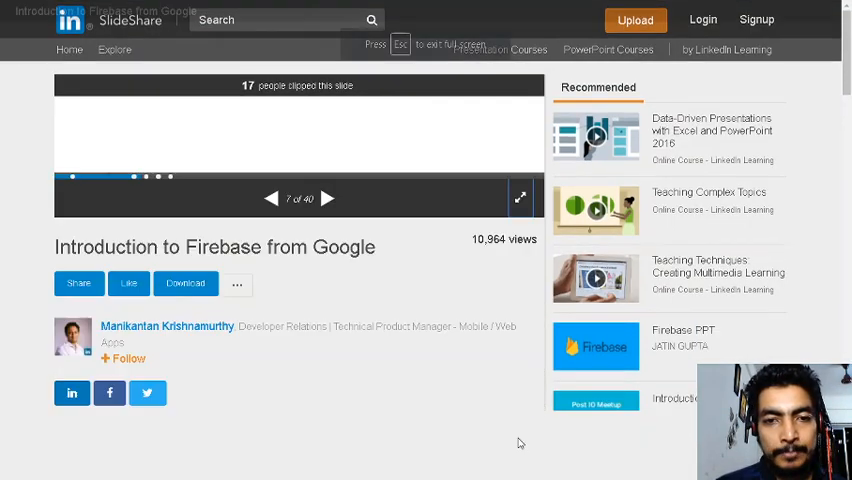
Show the Introduction to Firebase deck full screen and advance to the Develop/Grow services slide
{"action": "left_click", "coordinate": [328, 198]}
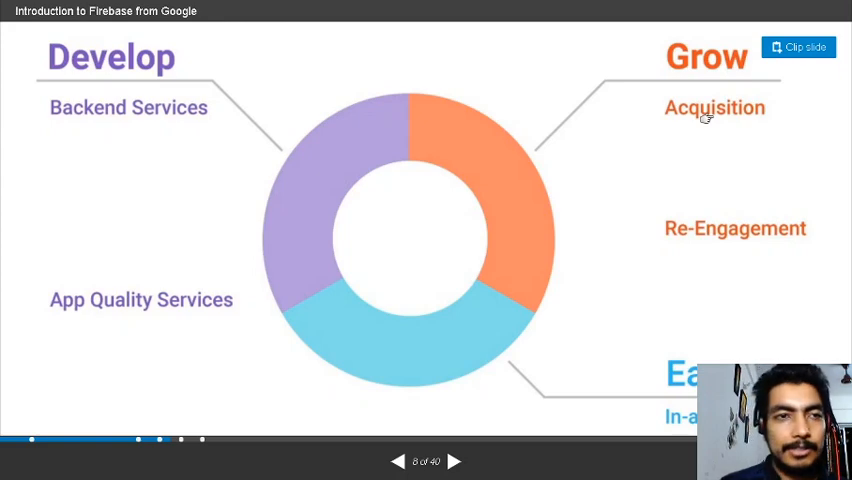
{"action": "left_click", "coordinate": [456, 461]}
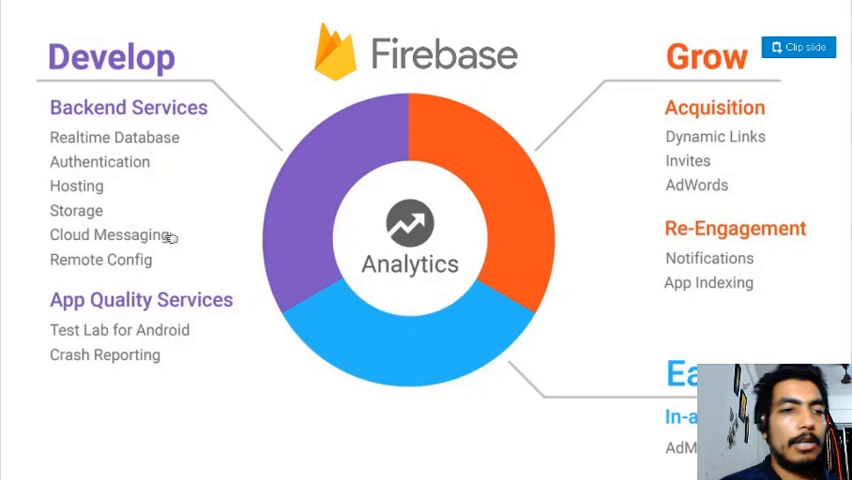
{"action": "mouse_move", "coordinate": [249, 98]}
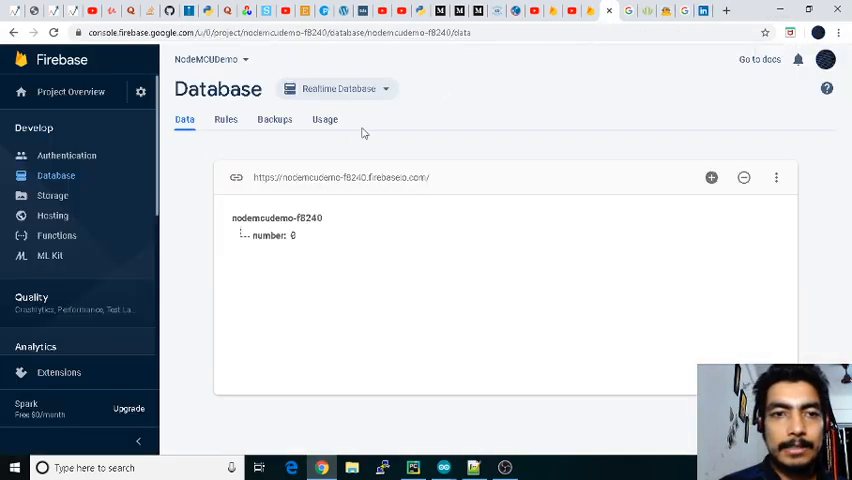
{"action": "mouse_move", "coordinate": [356, 136]}
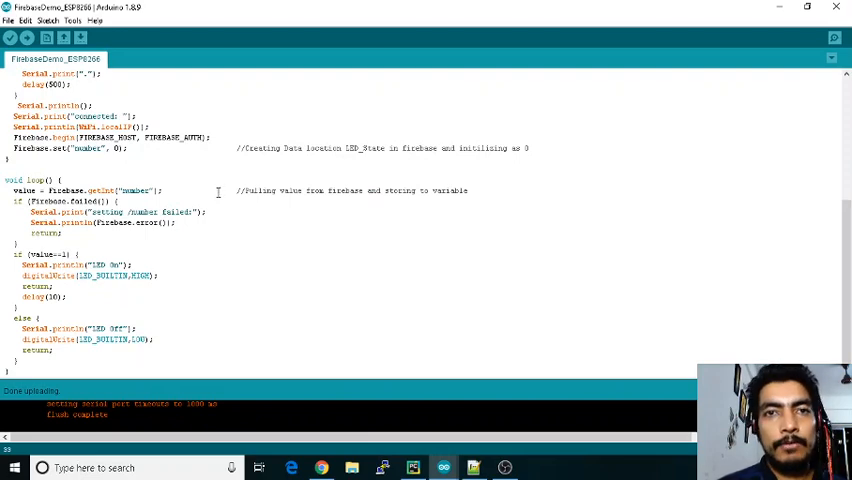
{"action": "left_click", "coordinate": [11, 28]}
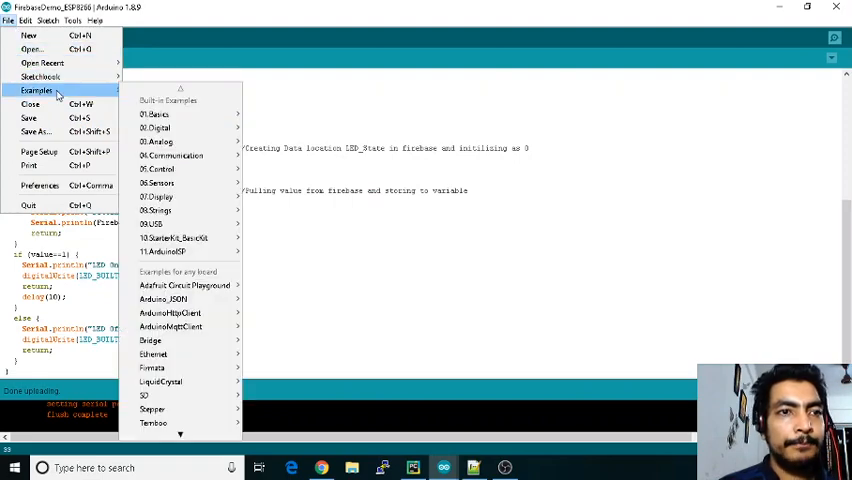
{"action": "left_click", "coordinate": [186, 423]}
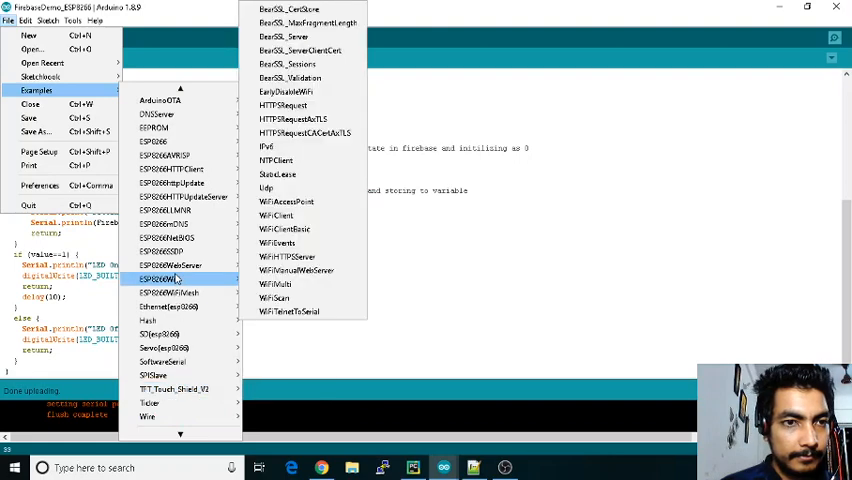
{"action": "mouse_move", "coordinate": [175, 130]}
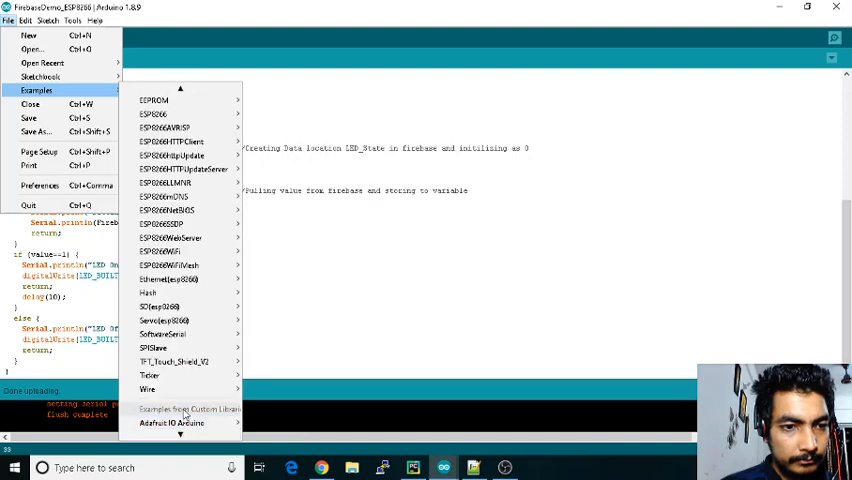
{"action": "scroll", "scroll_direction": "down", "scroll_amount": 3}
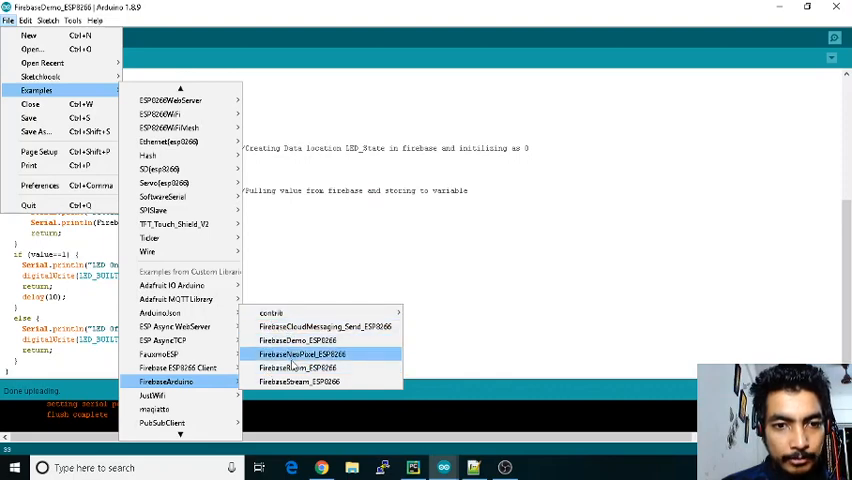
{"action": "mouse_move", "coordinate": [300, 340]}
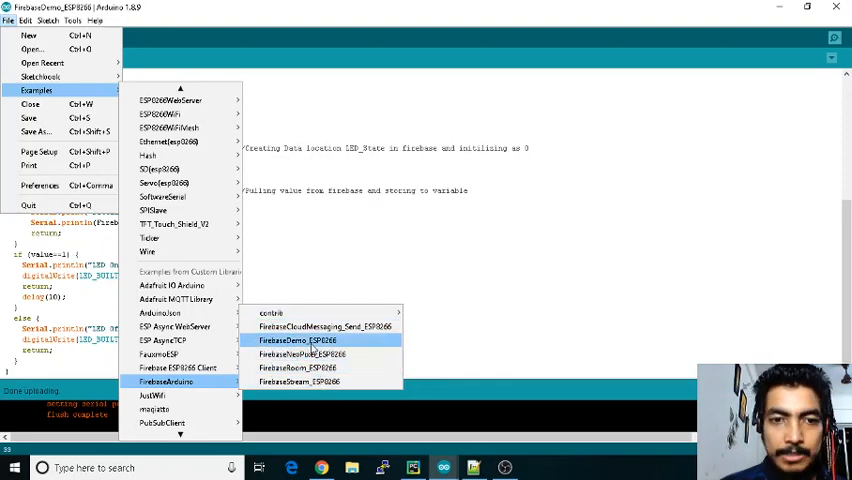
{"action": "left_click", "coordinate": [290, 341]}
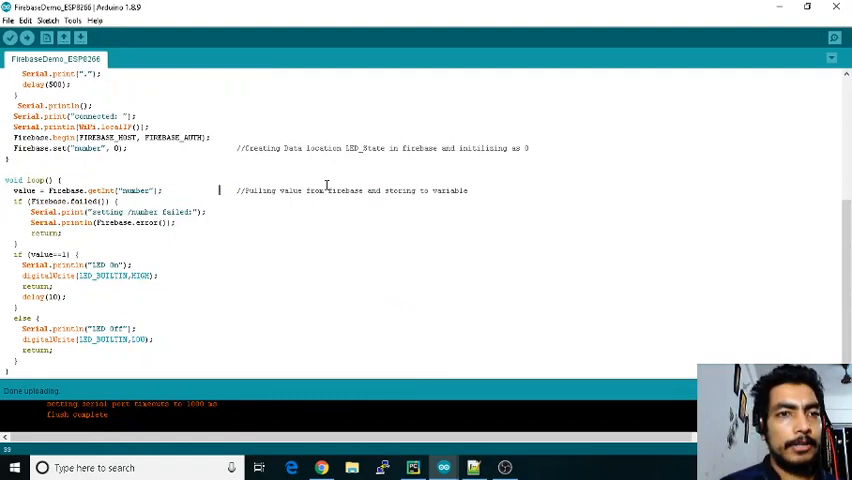
{"action": "double_click", "coordinate": [172, 137]}
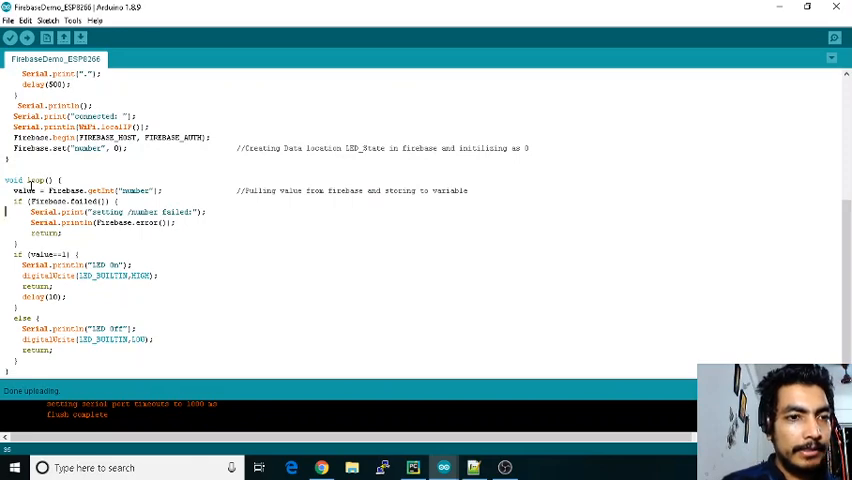
{"action": "double_click", "coordinate": [64, 190]}
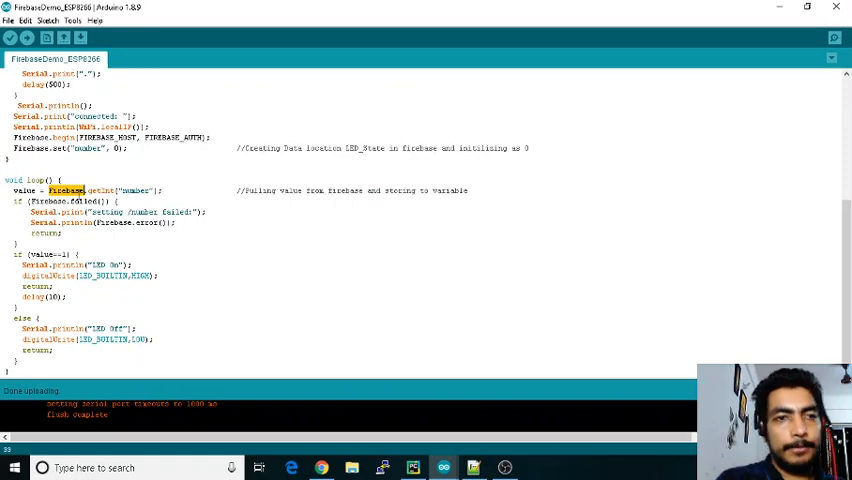
{"action": "double_click", "coordinate": [24, 191]}
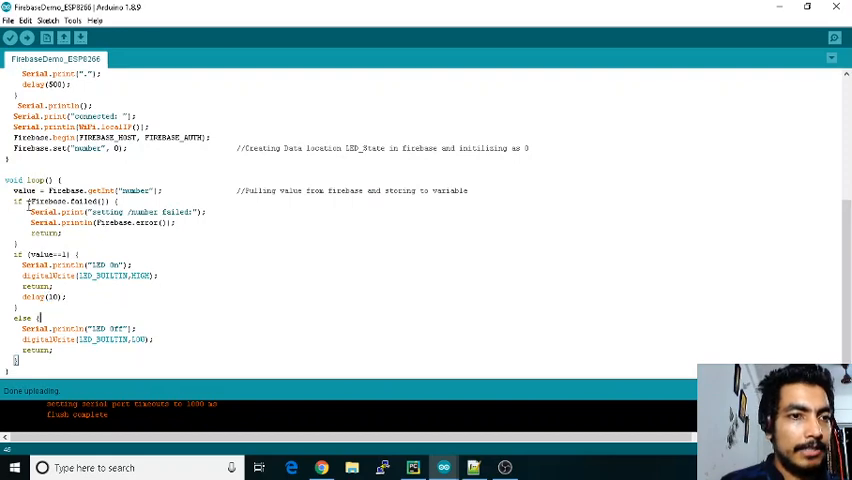
{"action": "left_click_drag", "start_coordinate": [20, 201], "coordinate": [60, 234]}
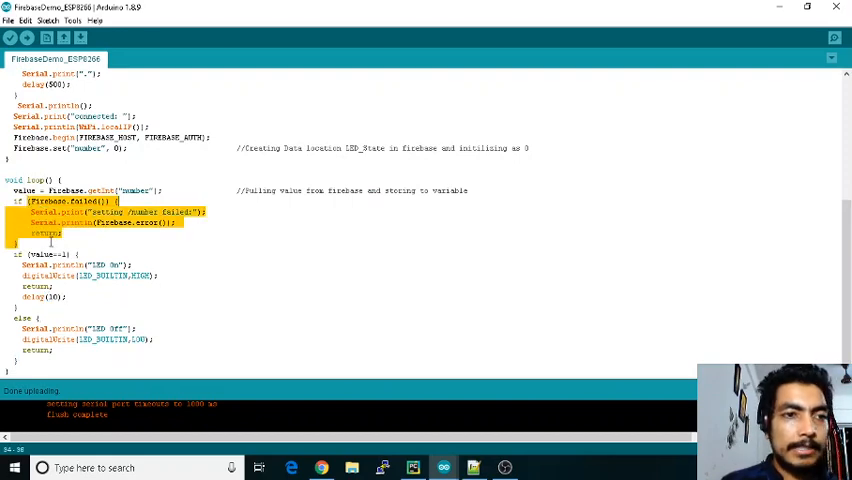
{"action": "mouse_move", "coordinate": [148, 212]}
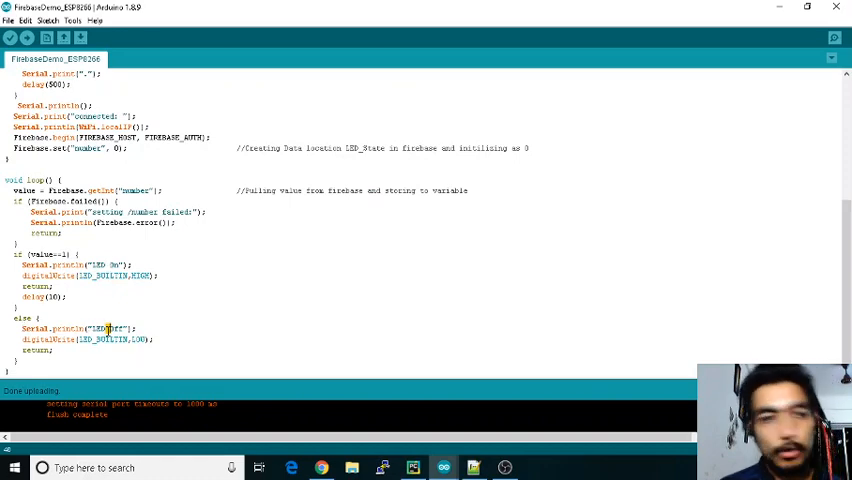
{"action": "double_click", "coordinate": [89, 339]}
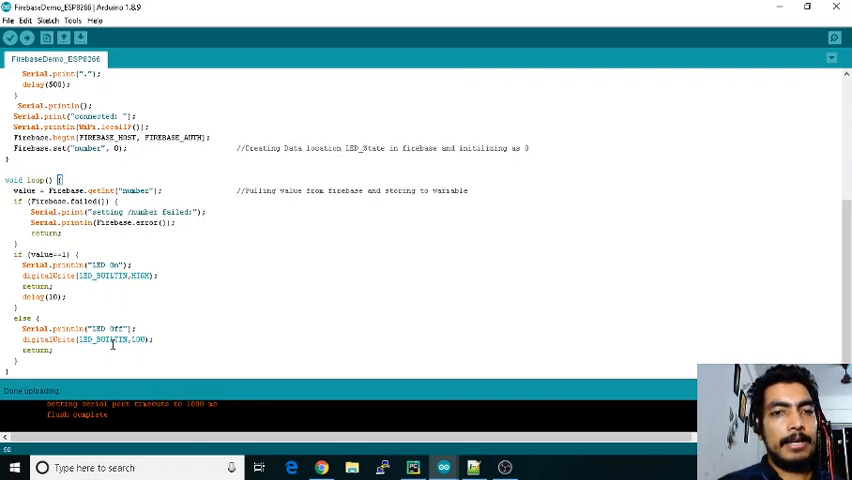
{"action": "mouse_move", "coordinate": [310, 465]}
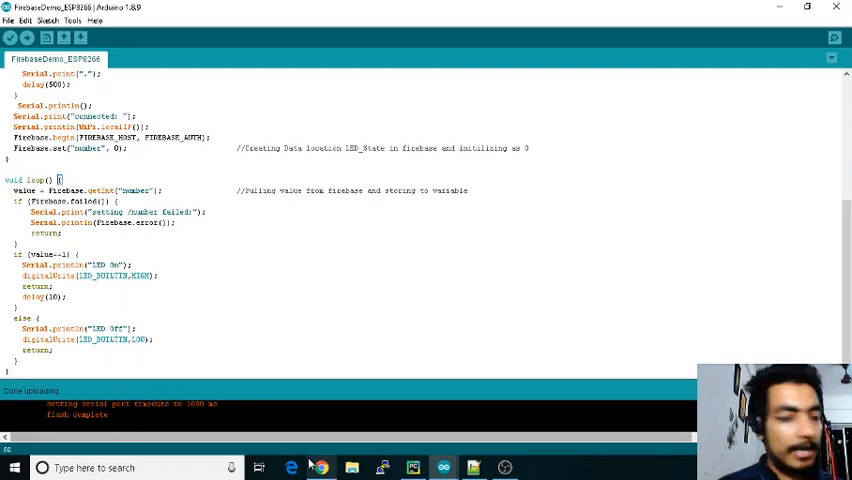
{"action": "mouse_move", "coordinate": [315, 467]}
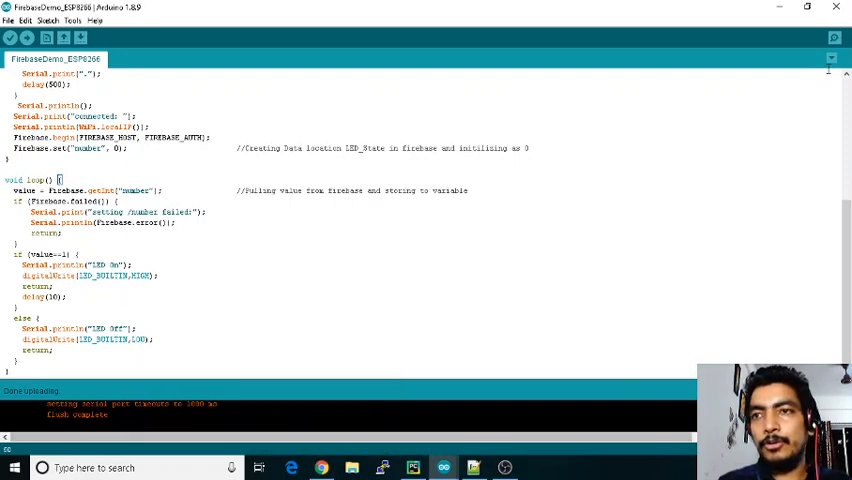
Open the Serial Monitor to watch the uploaded sketch's output
{"action": "left_click", "coordinate": [834, 38]}
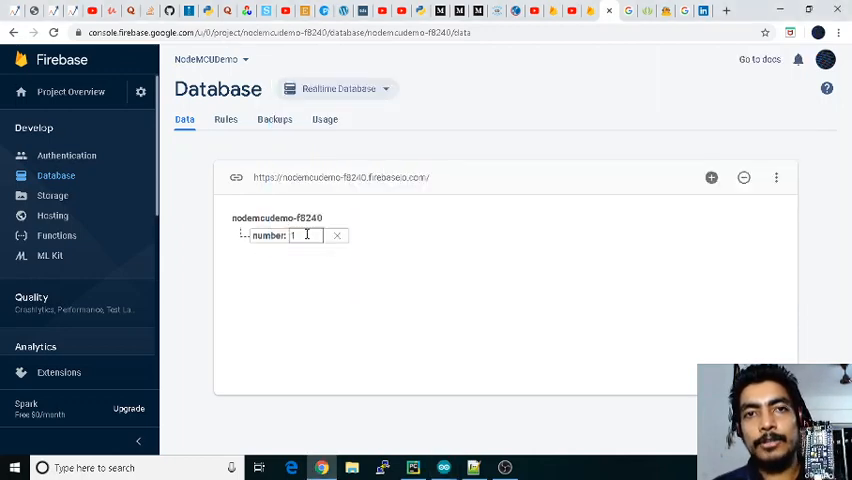
Set number to 0, check COM6 serial output shows LED Off, then return
{"action": "type", "text": "0"}
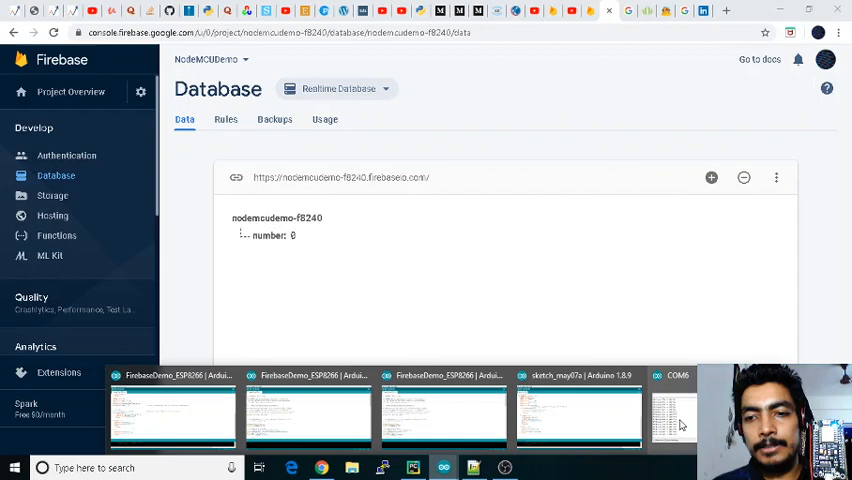
{"action": "left_click", "coordinate": [675, 413]}
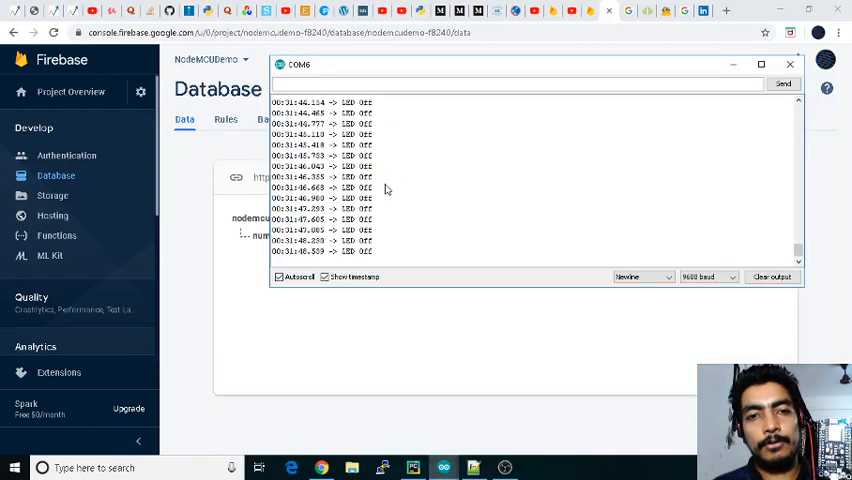
{"action": "left_click", "coordinate": [789, 63]}
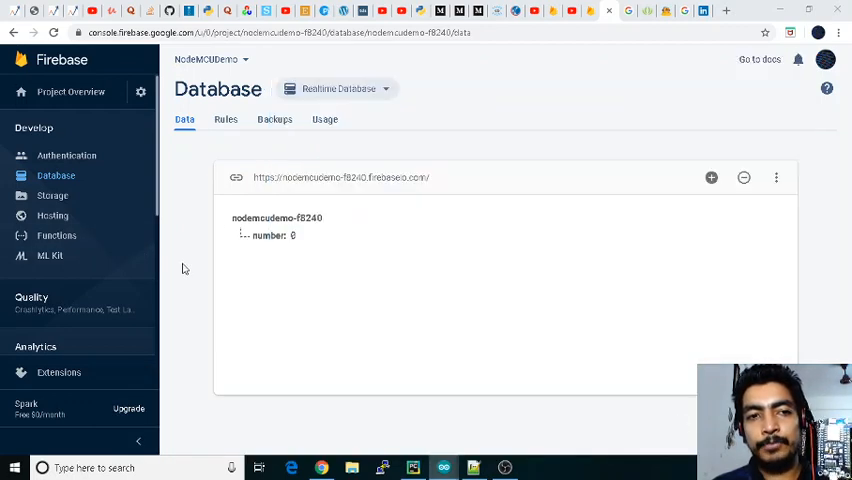